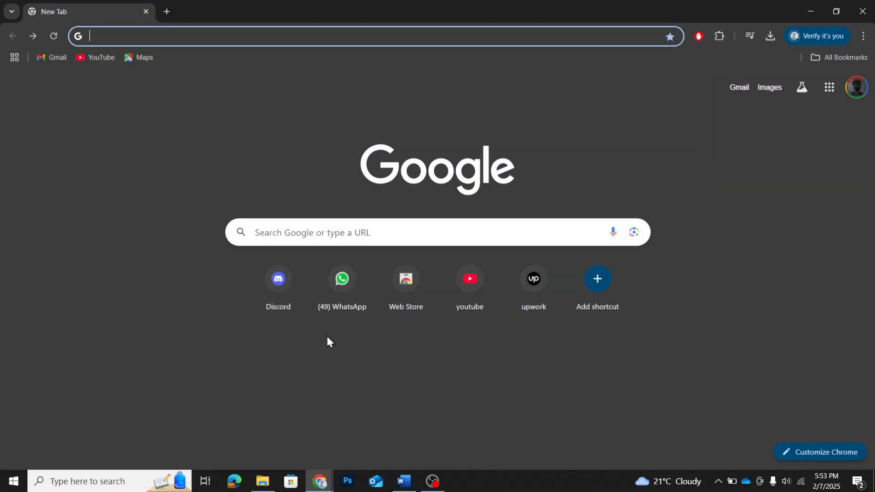
# Step: Search Google for "open router" and go to the OpenRouter website from the results
pyautogui.write('open router')
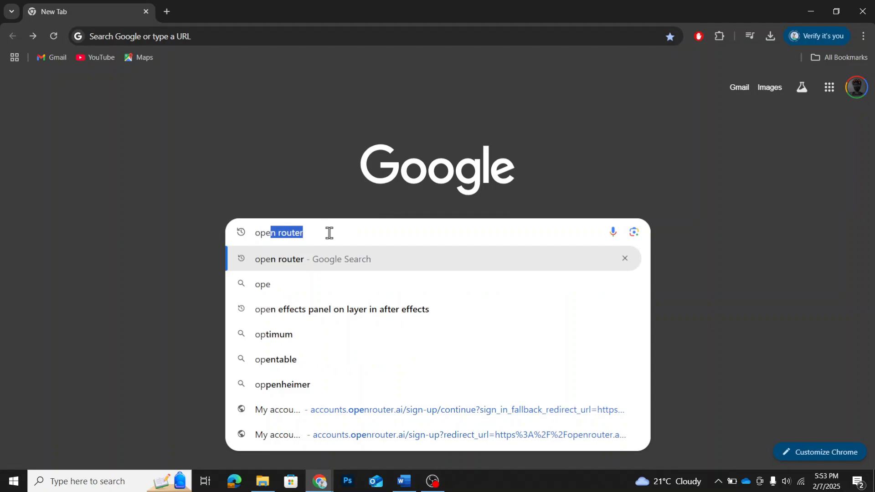
pyautogui.press('Return')
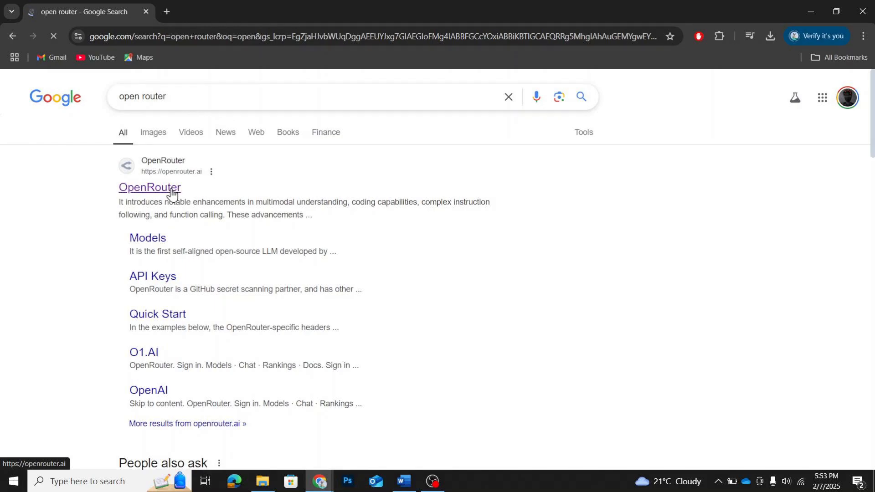
pyautogui.click(149, 188)
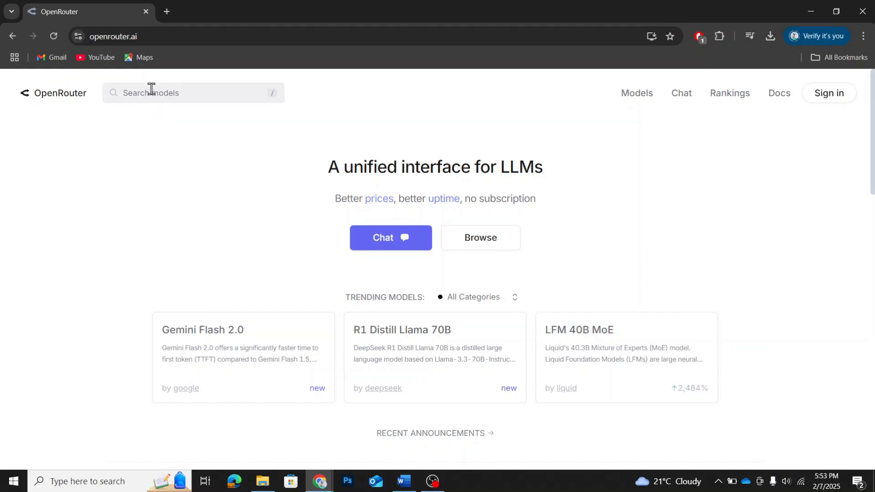
# Step: Search the model catalogue for "Deep seek" and choose DeepSeek: DeepSeek V3
pyautogui.click(192, 93)
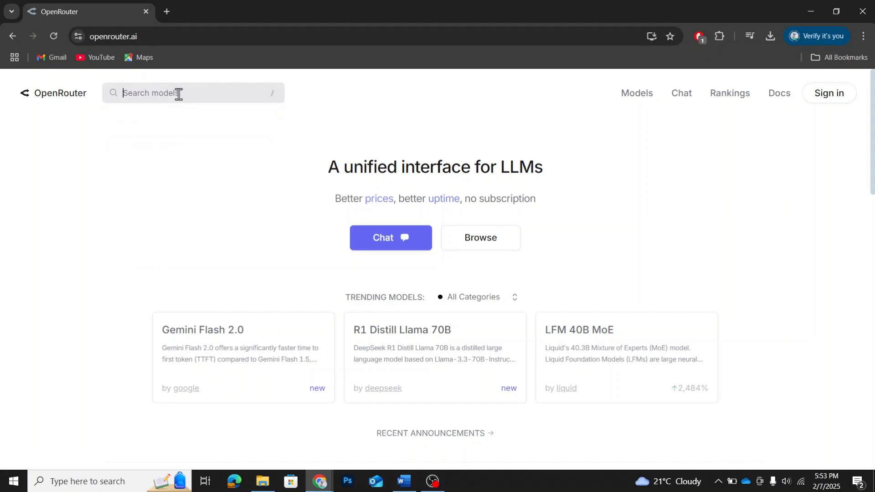
pyautogui.write('Deep')
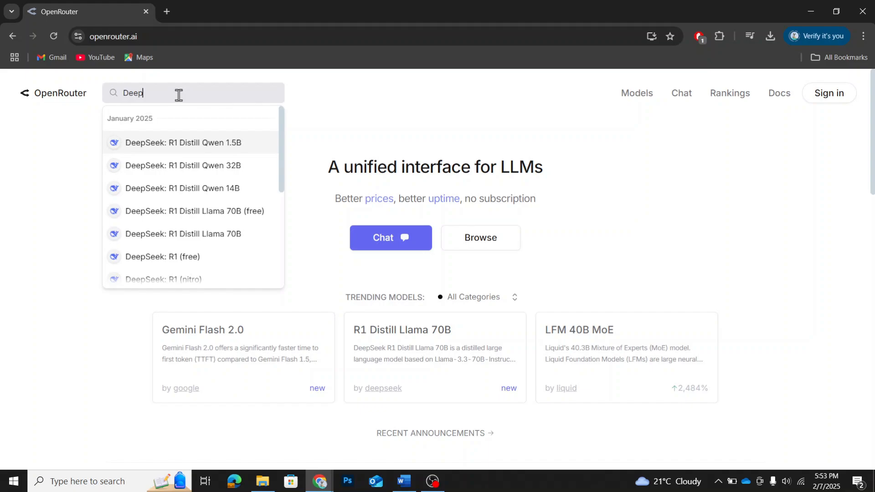
pyautogui.write('seek')
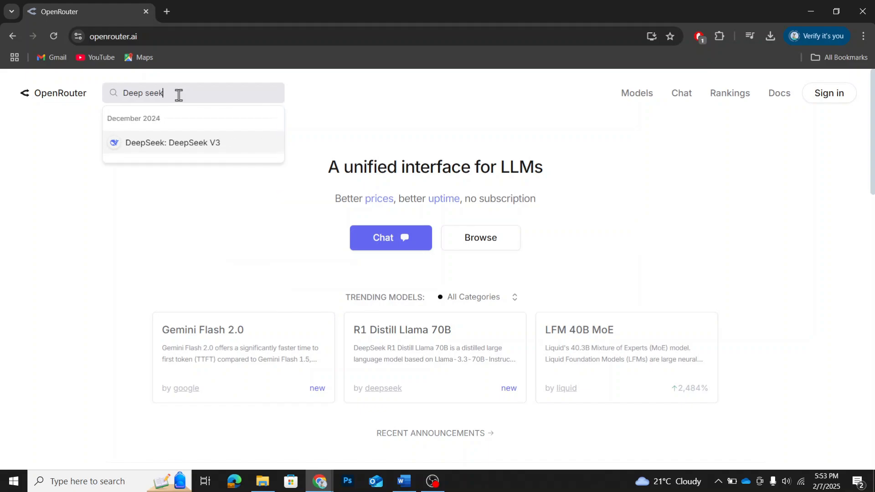
pyautogui.moveTo(150, 147)
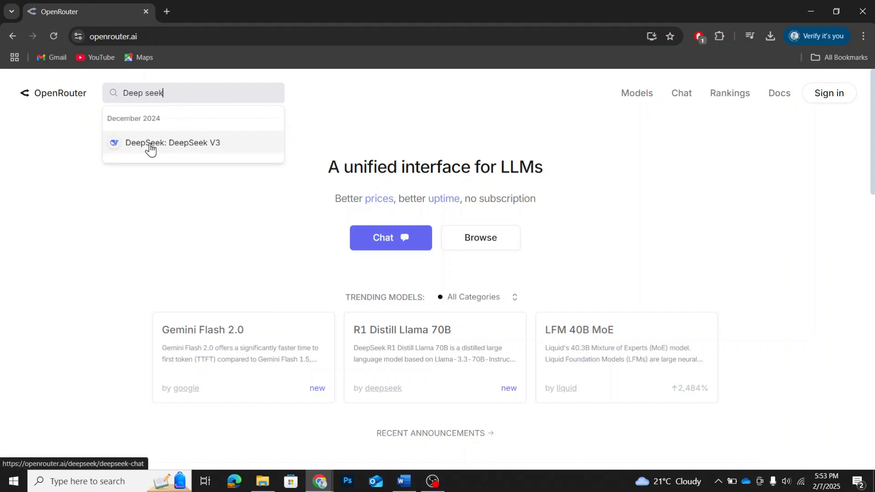
pyautogui.moveTo(227, 151)
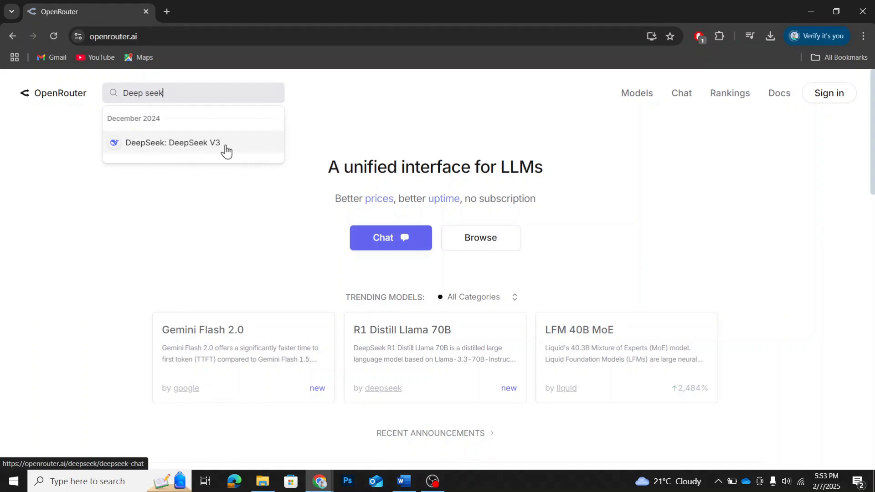
pyautogui.click(174, 144)
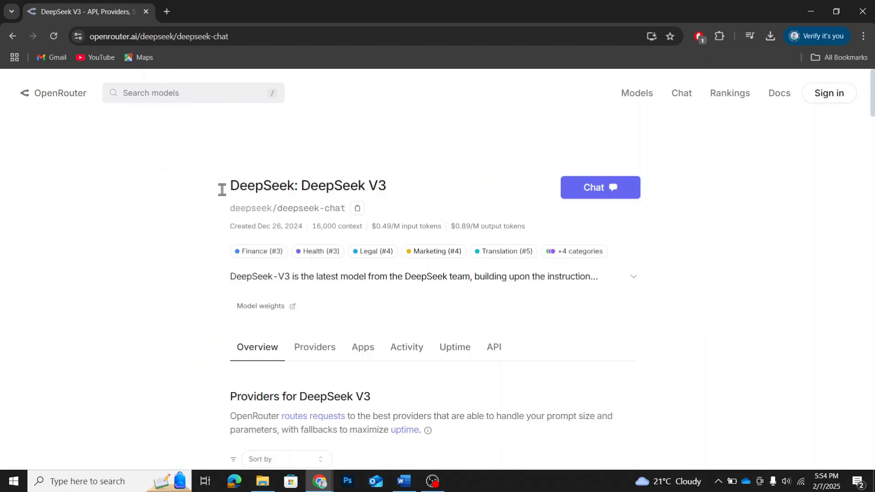
pyautogui.moveTo(724, 209)
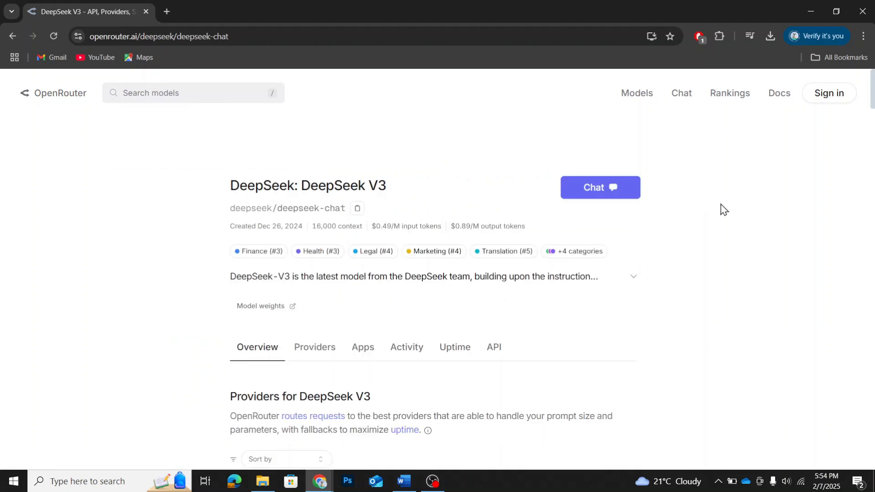
pyautogui.moveTo(678, 225)
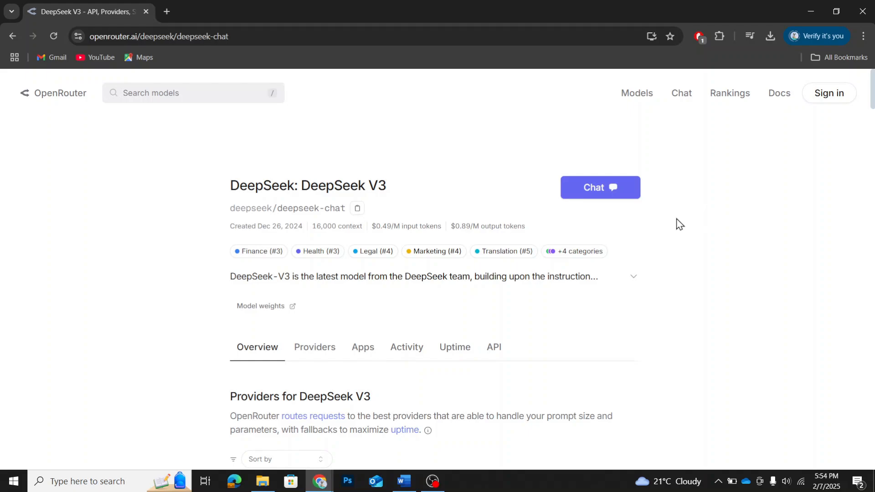
pyautogui.scroll(-3)
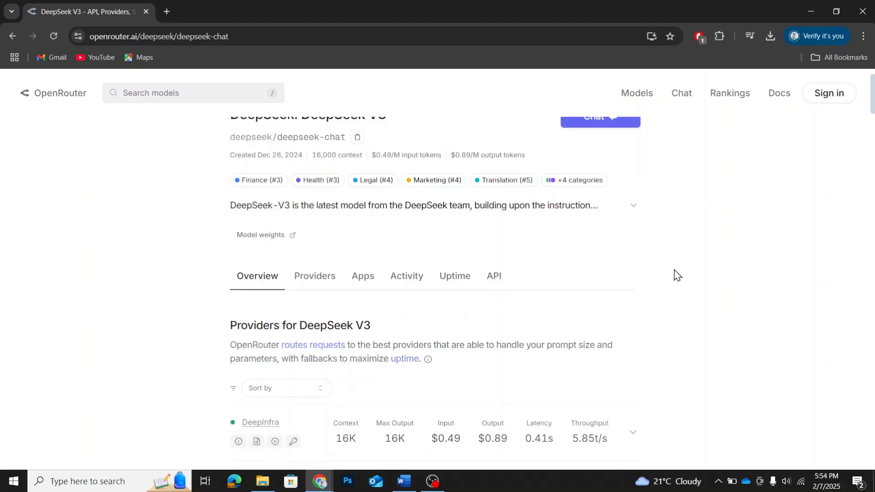
pyautogui.scroll(-3)
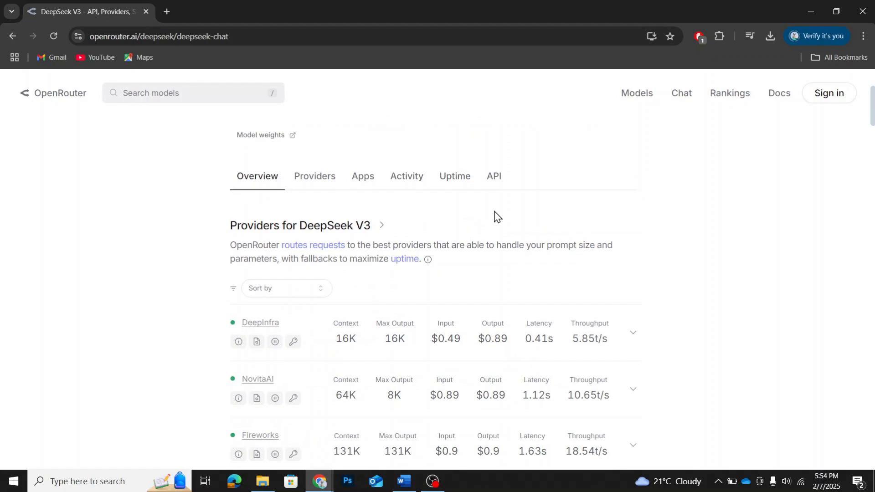
pyautogui.moveTo(487, 196)
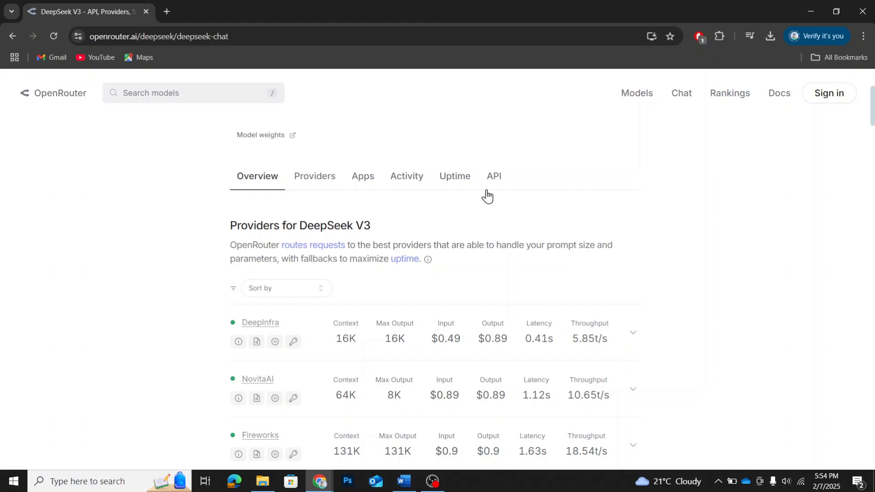
pyautogui.moveTo(494, 179)
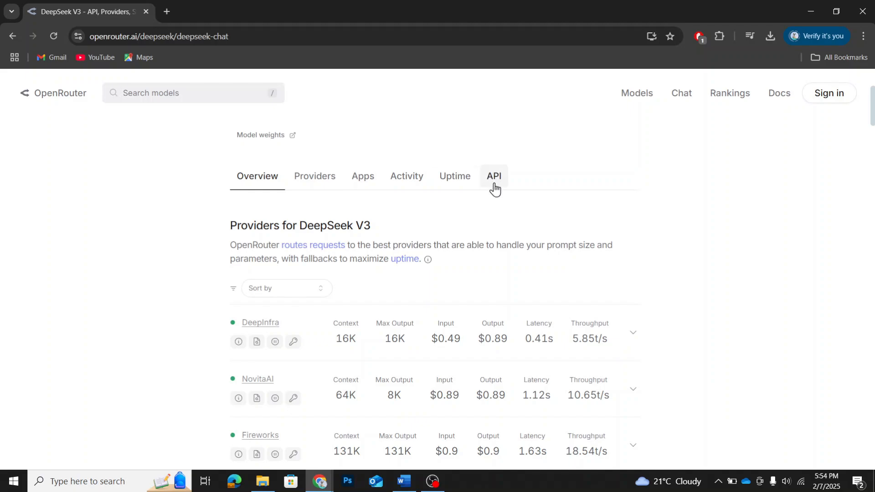
# Step: View DeepSeek V3's API sample code and start creating an API key, landing on sign-in
pyautogui.click(493, 176)
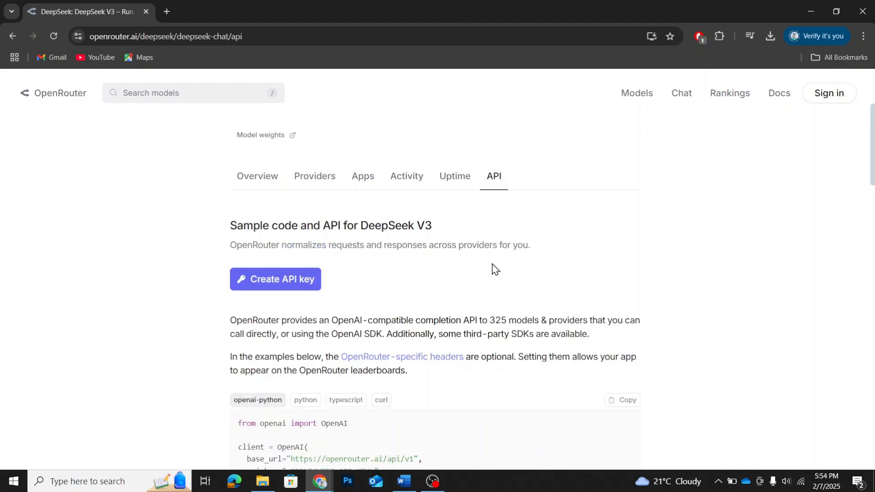
pyautogui.moveTo(227, 255)
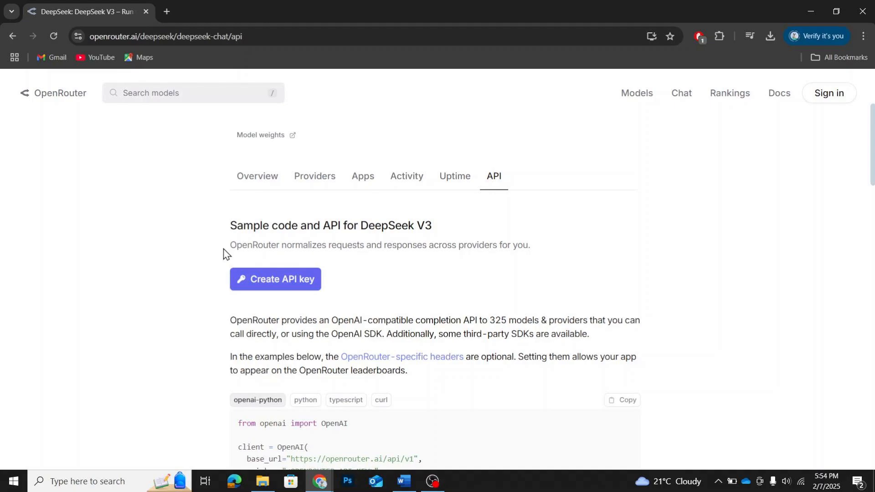
pyautogui.moveTo(300, 295)
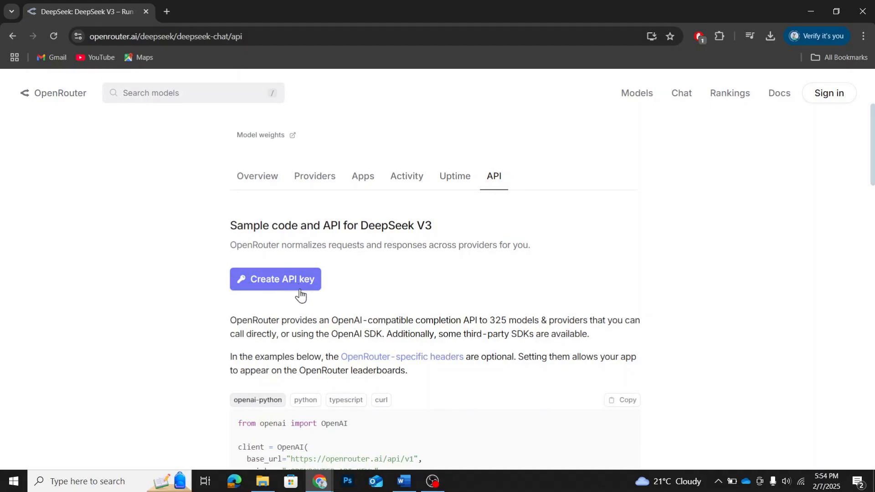
pyautogui.click(274, 279)
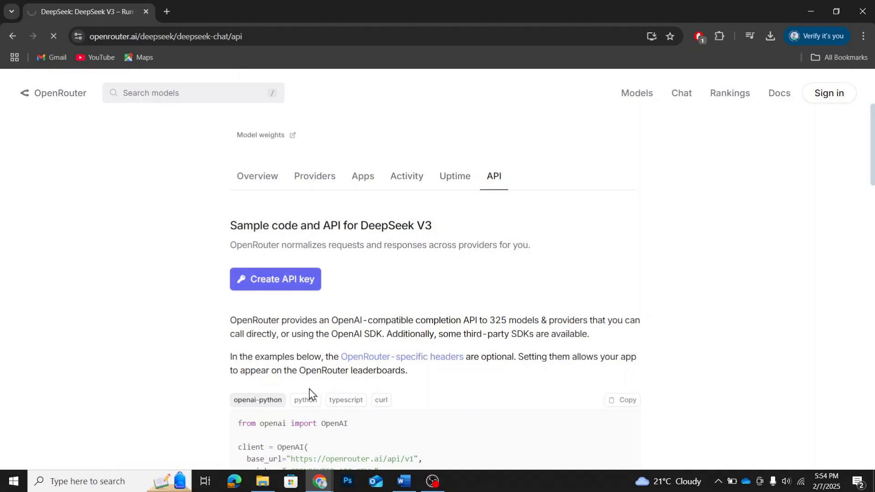
pyautogui.click(275, 279)
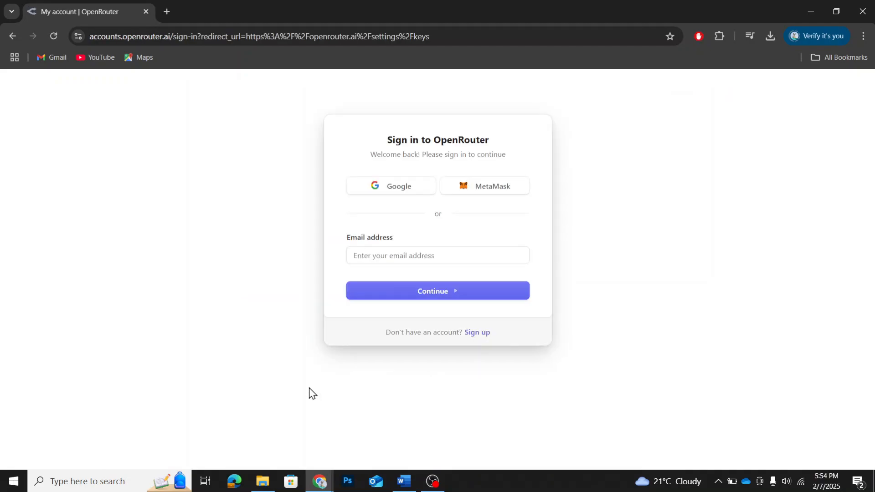
# Step: Sign in to OpenRouter with the Google account, returning to the empty API Keys page
pyautogui.click(437, 256)
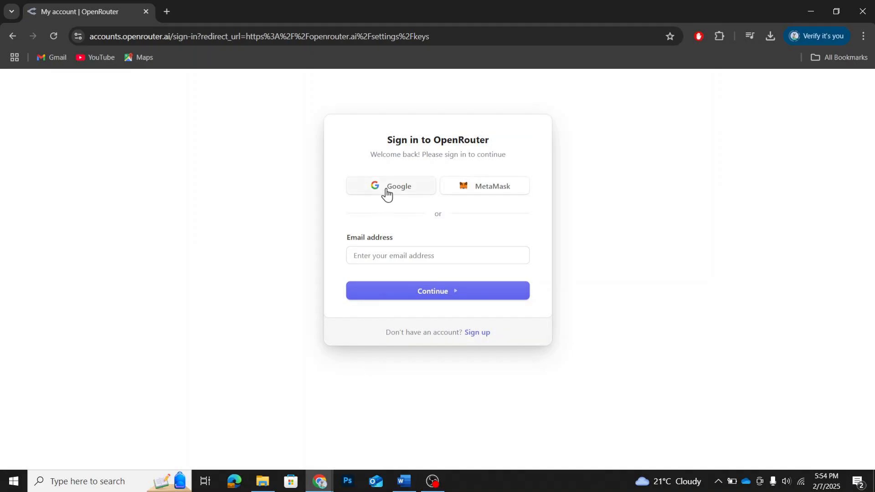
pyautogui.click(391, 186)
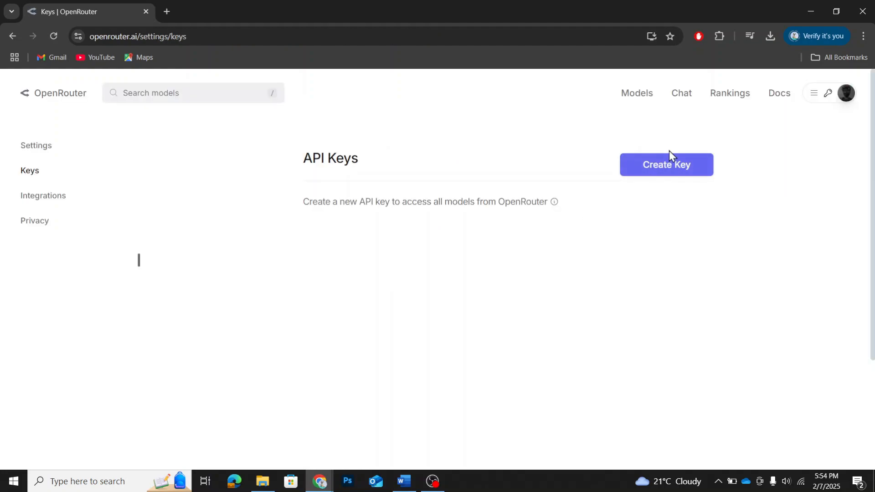
pyautogui.moveTo(682, 180)
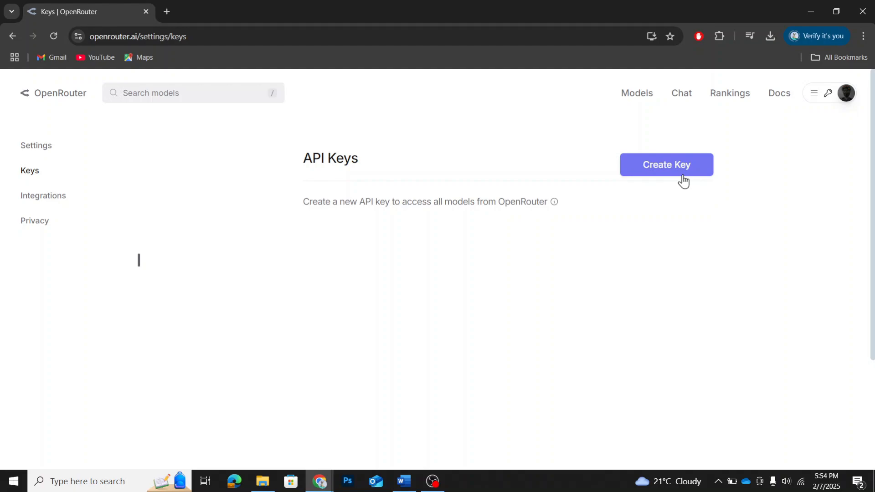
# Step: Create a new API key named 'V3 Key' with no credit limit, revealing its secret
pyautogui.click(666, 165)
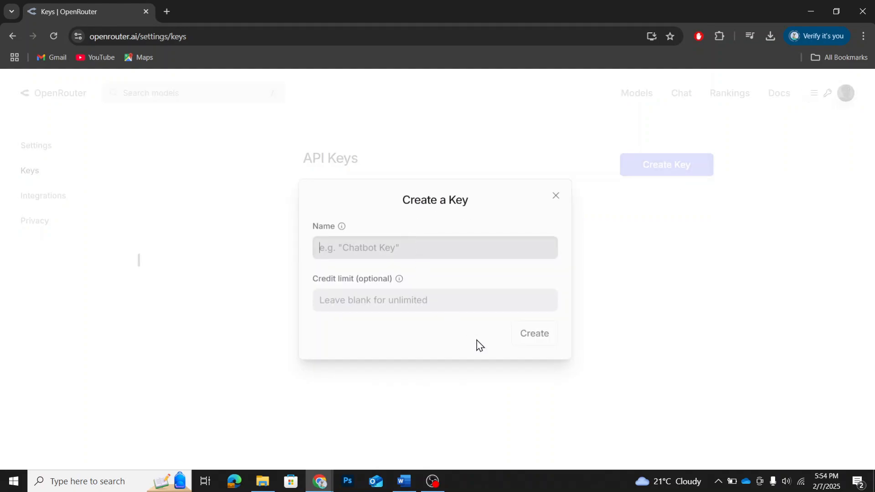
pyautogui.write('V')
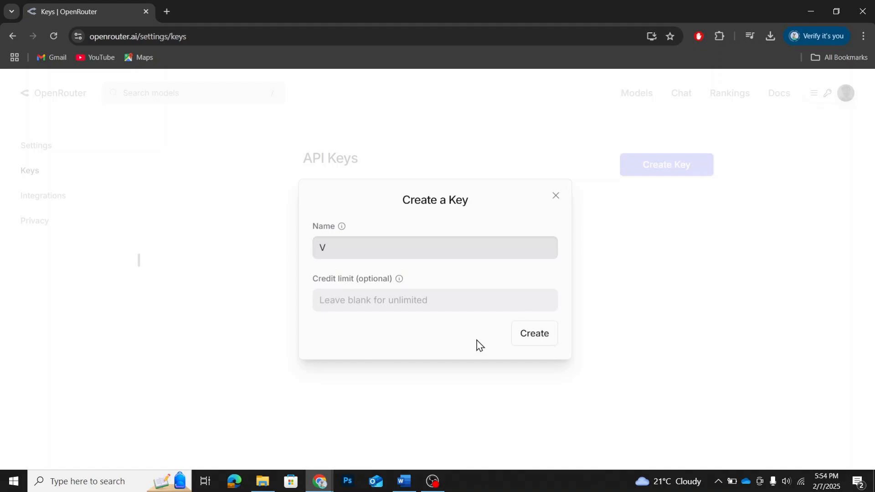
pyautogui.write('3 K')
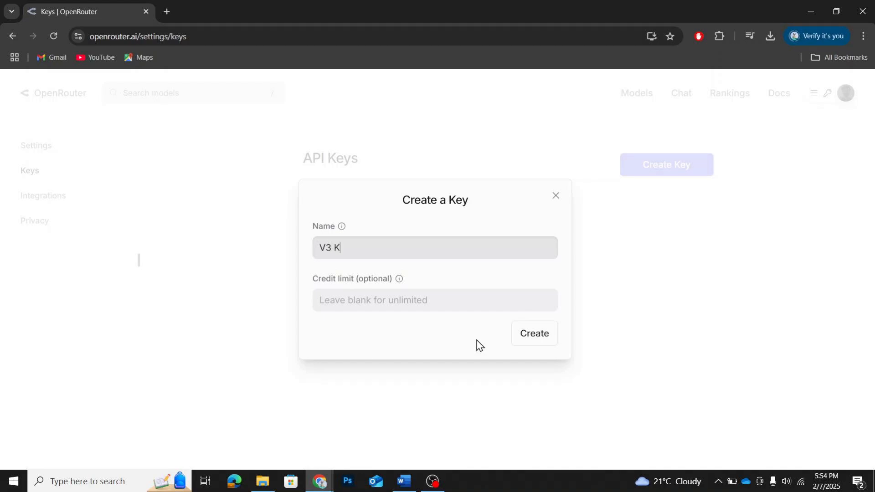
pyautogui.write('ey')
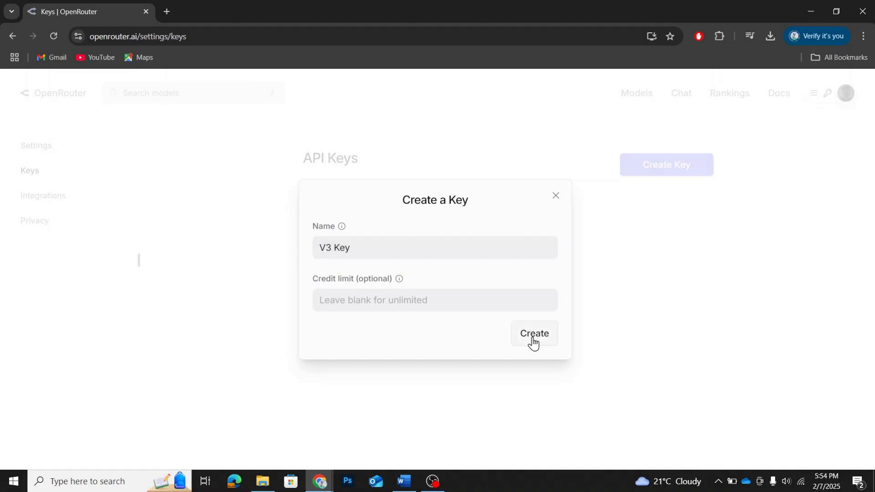
pyautogui.click(534, 334)
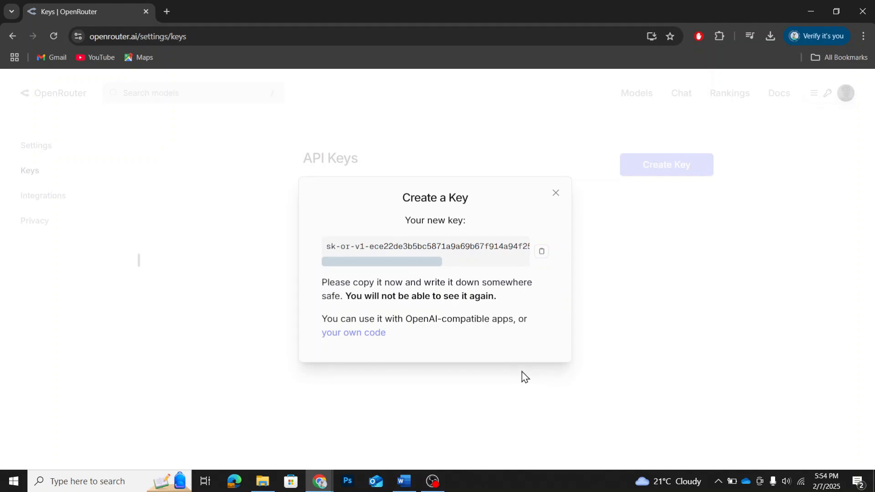
pyautogui.moveTo(545, 281)
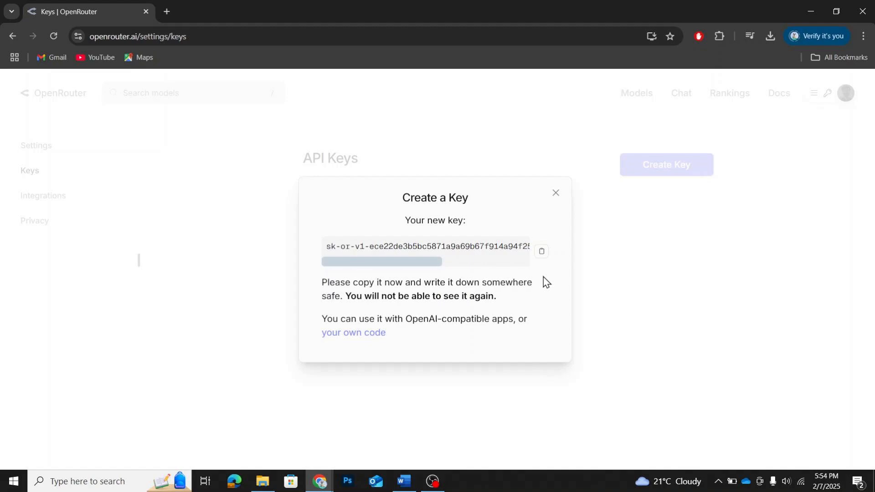
# Step: Copy the V3 Key secret and close the dialog so the keys list shows V3 Key
pyautogui.click(541, 252)
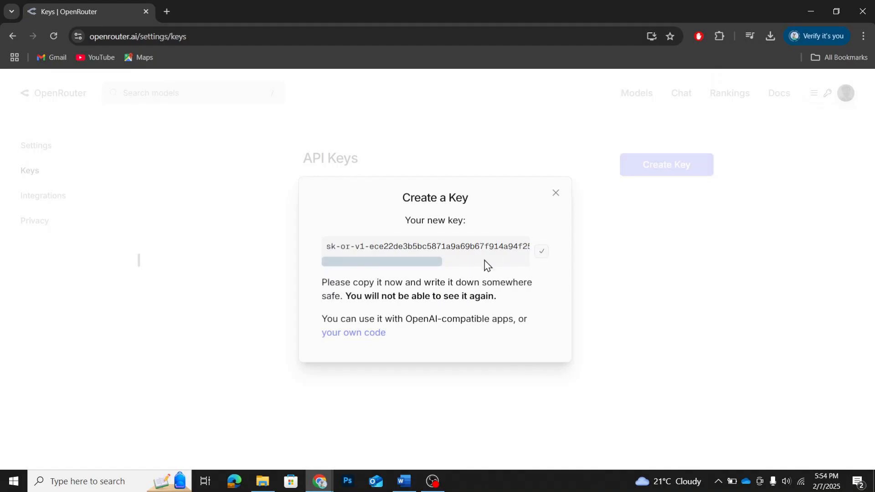
pyautogui.click(556, 192)
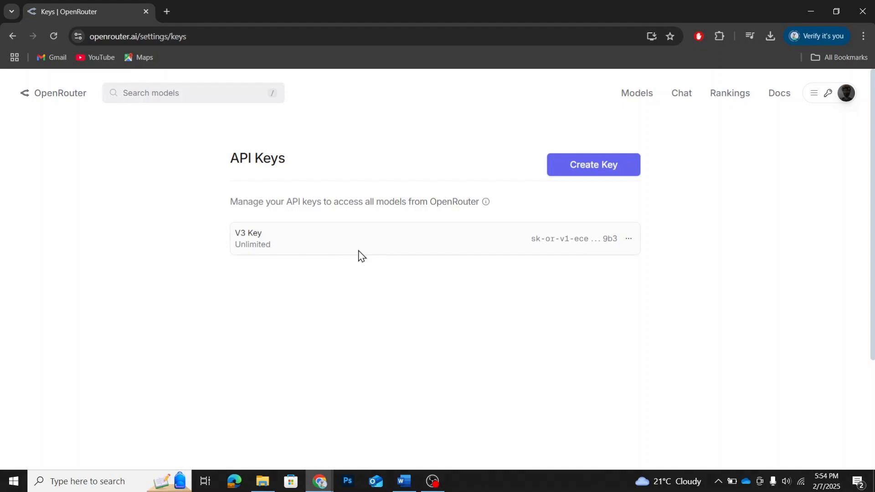
pyautogui.moveTo(309, 261)
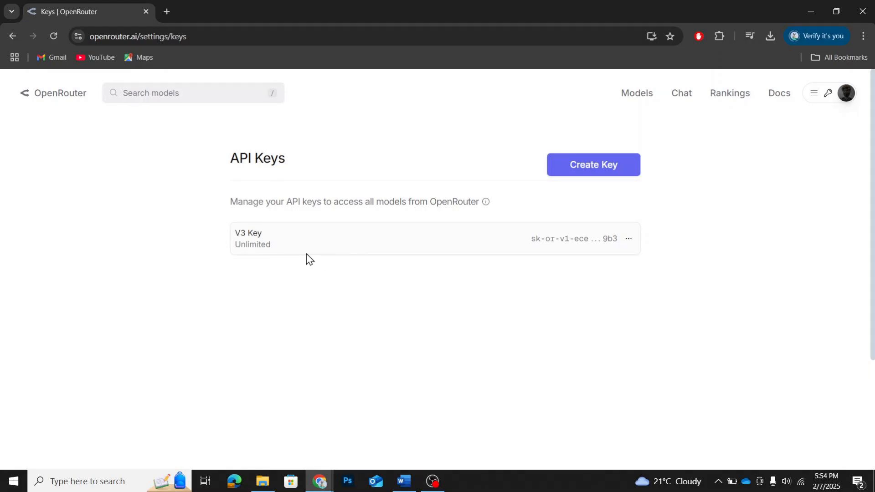
pyautogui.moveTo(280, 61)
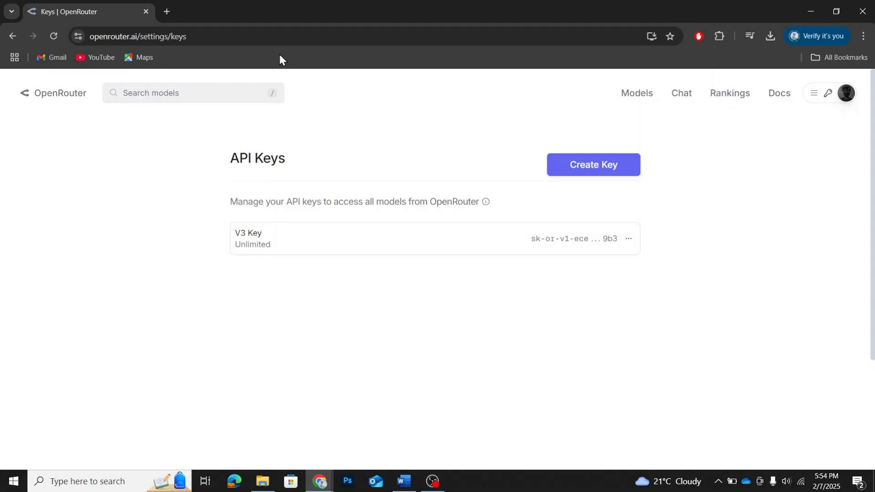
pyautogui.click(627, 238)
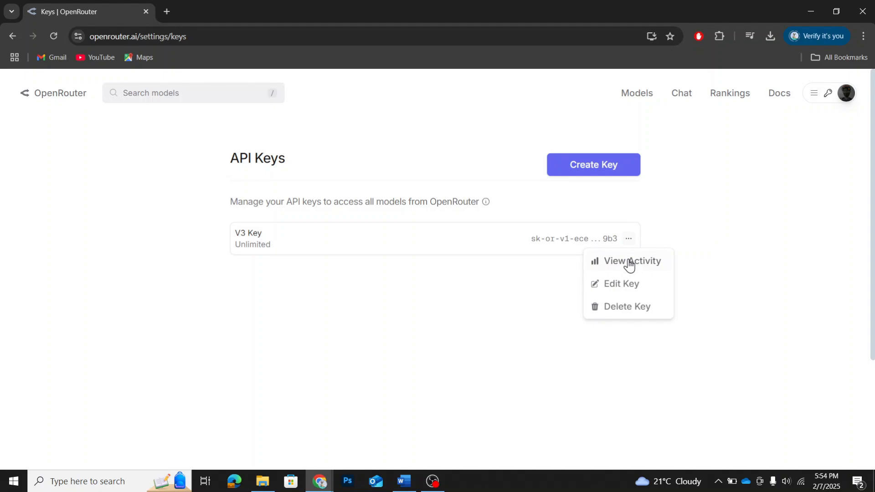
pyautogui.moveTo(627, 307)
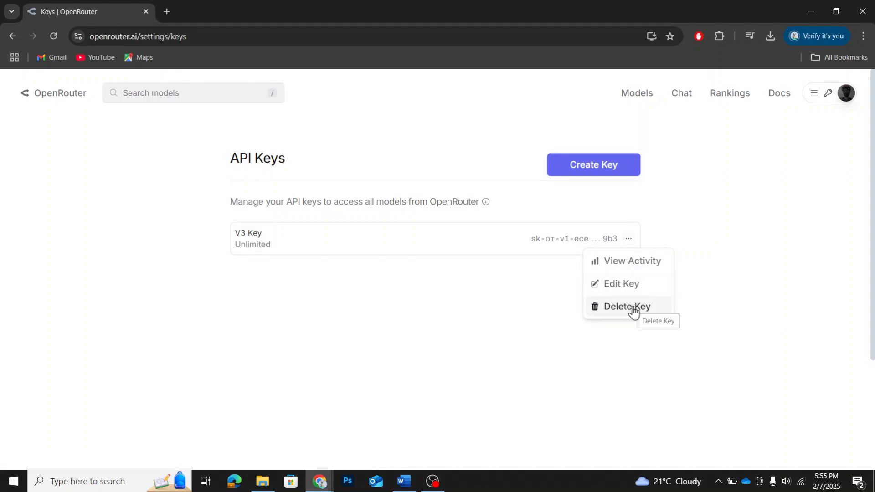
pyautogui.click(633, 261)
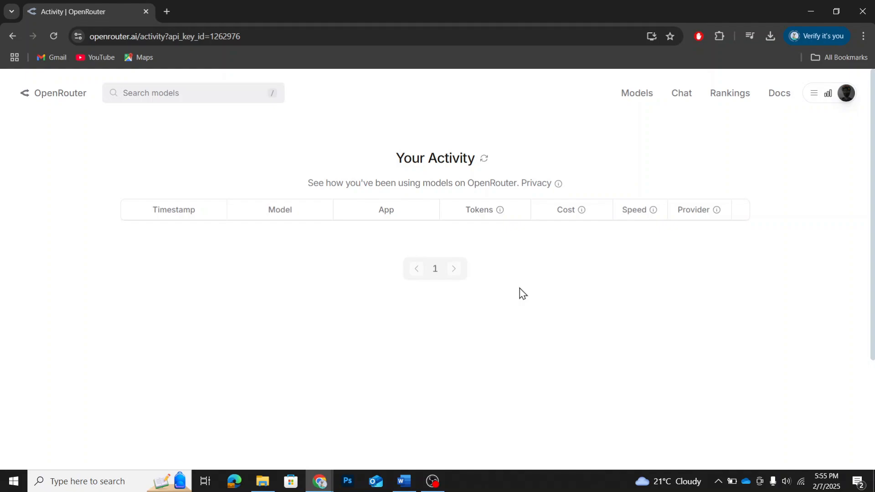
pyautogui.click(829, 93)
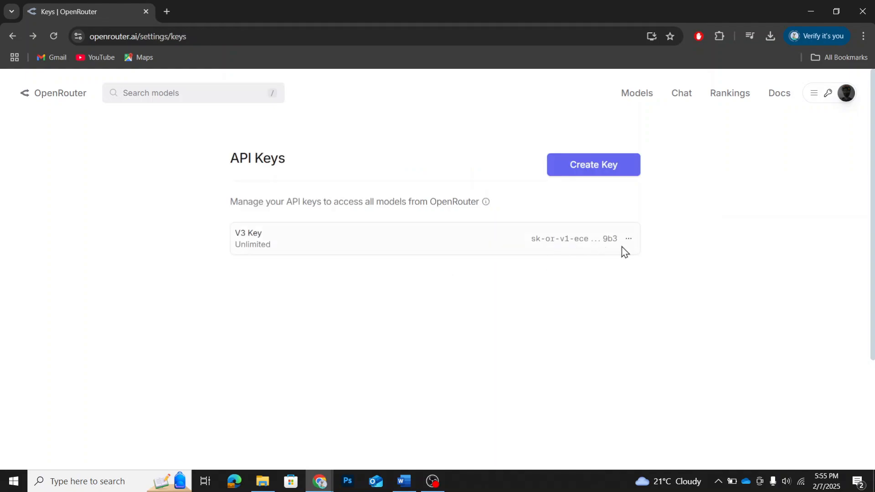
pyautogui.click(628, 239)
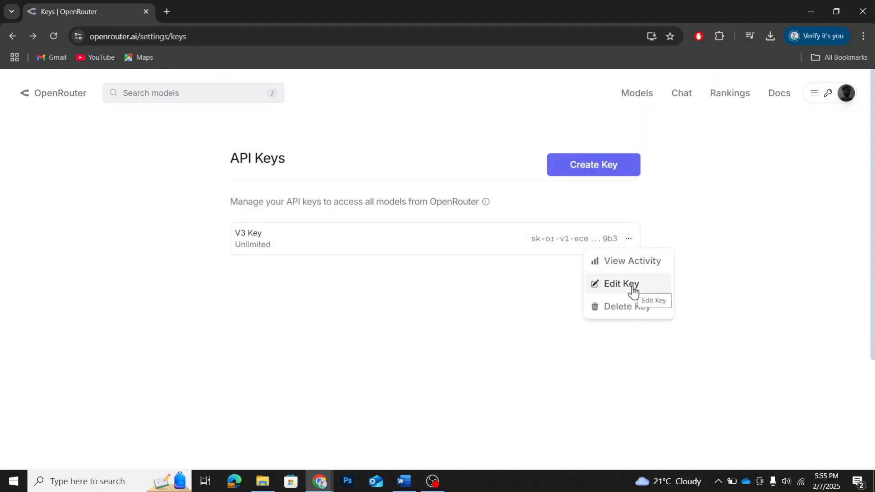
pyautogui.click(620, 284)
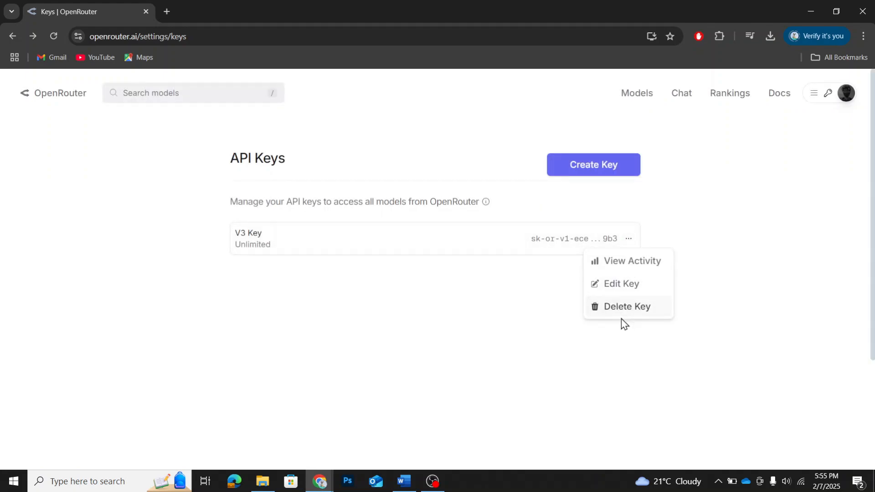
pyautogui.click(699, 159)
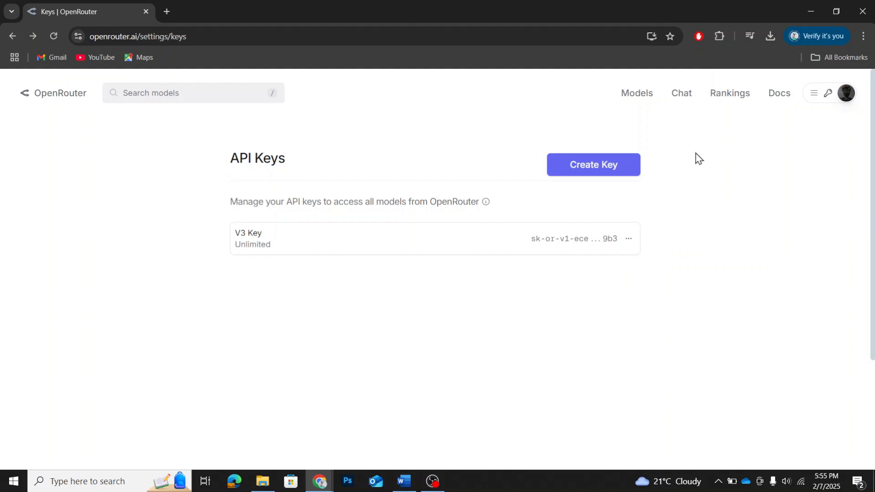
pyautogui.moveTo(432, 482)
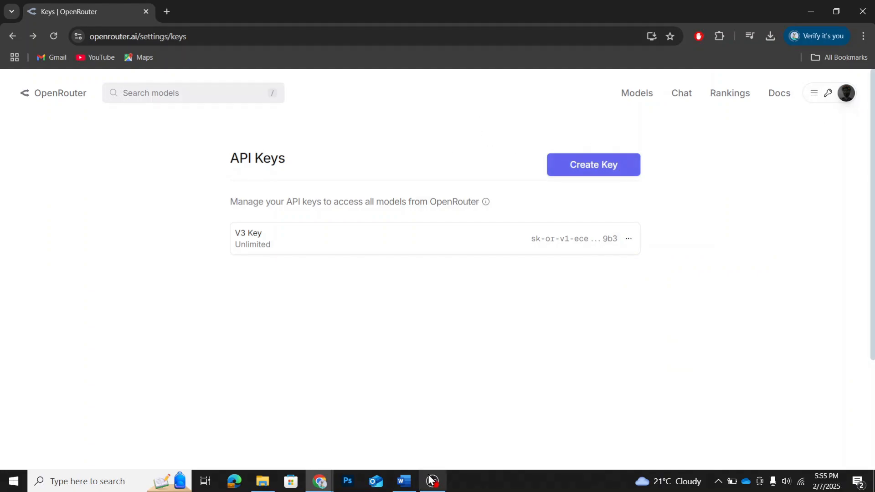